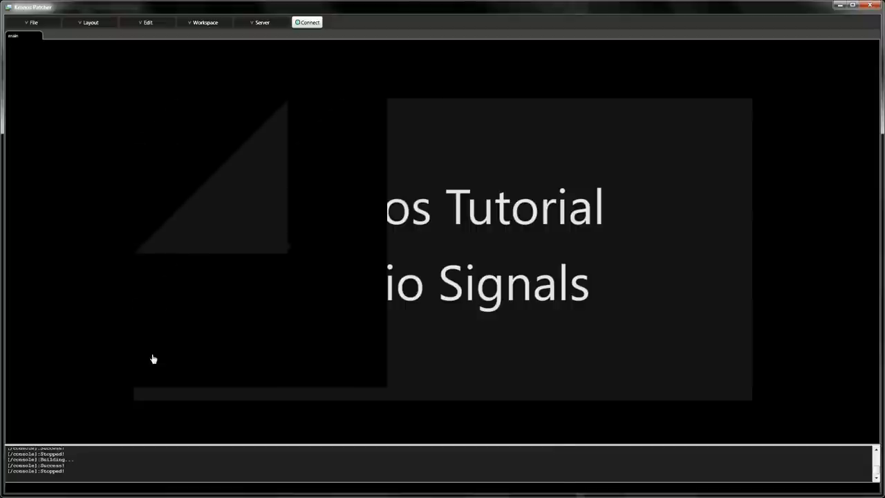
Search 'aud' in the node search and place an Audio-Out node.
text(aud)
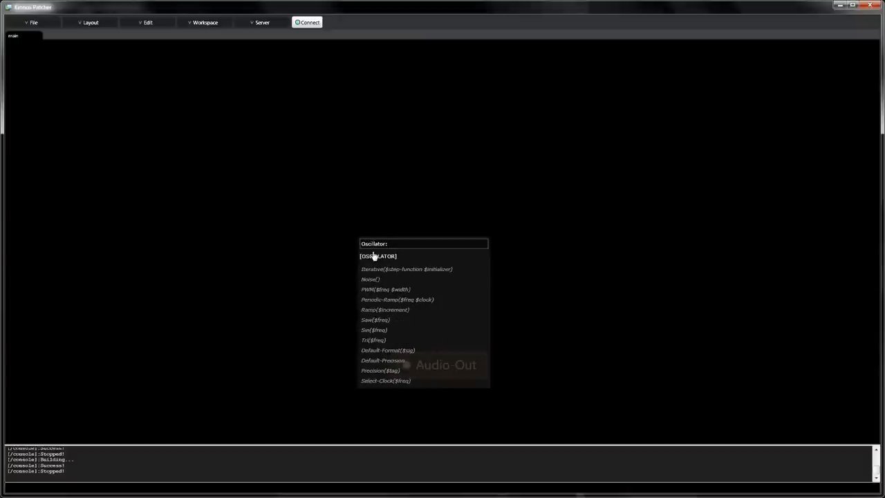
Add the Sin oscillator and wire the 442 constant into its frequency input.
click(375, 330)
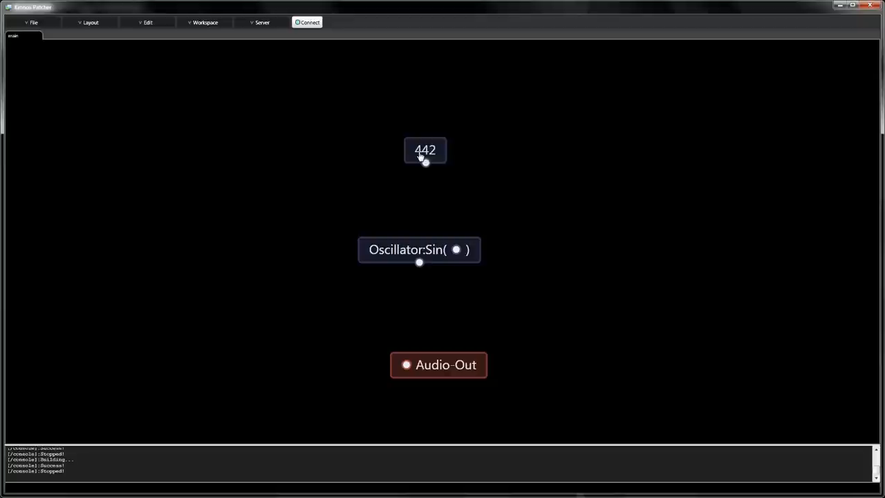
drag(425, 155, 488, 344)
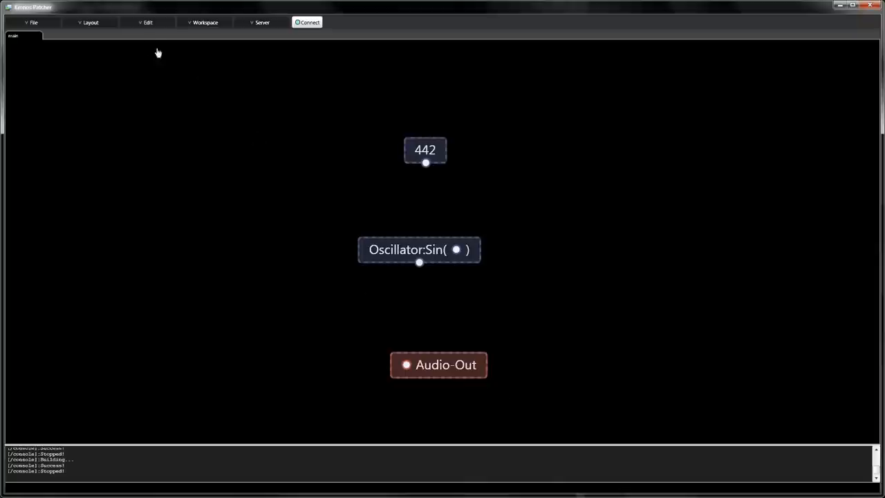
click(148, 22)
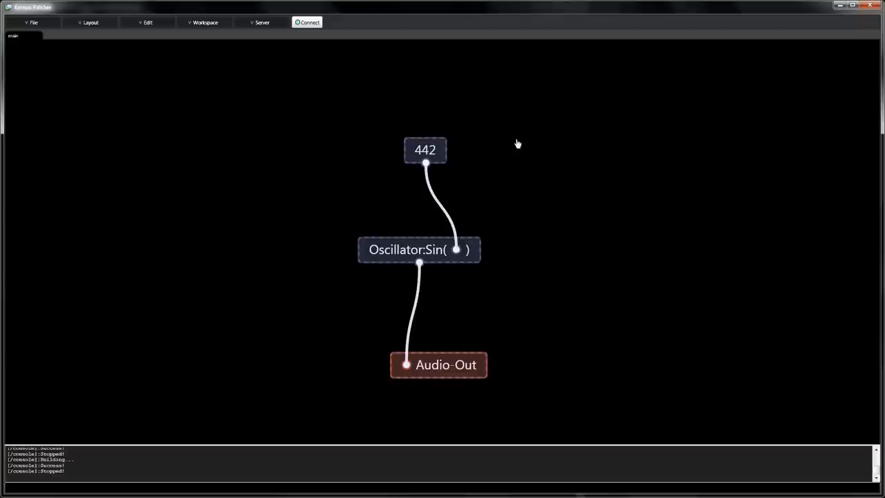
mouse_move(270, 32)
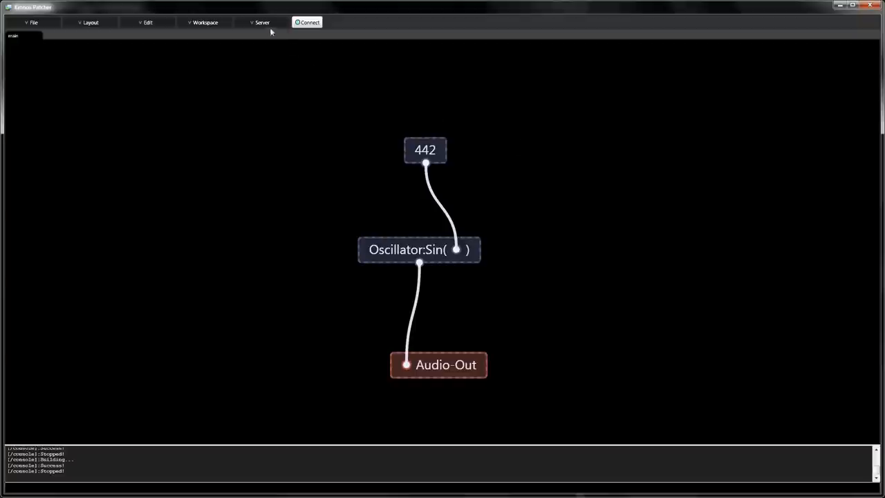
click(306, 21)
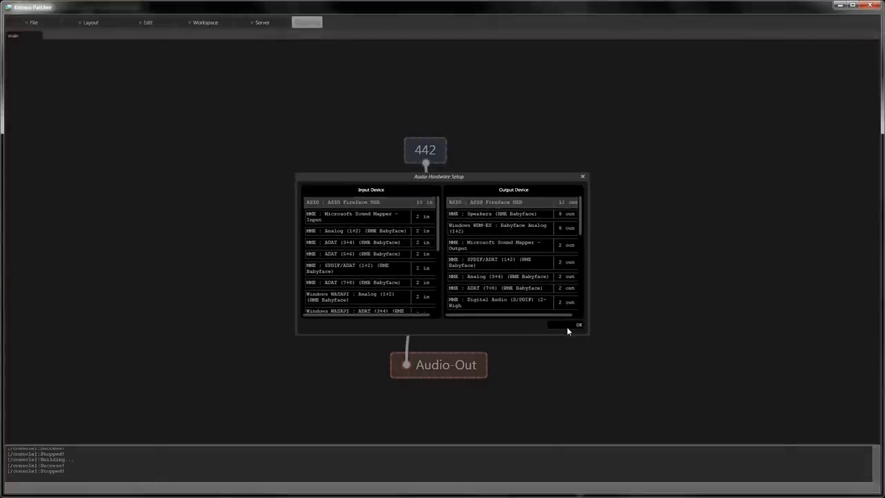
click(579, 325)
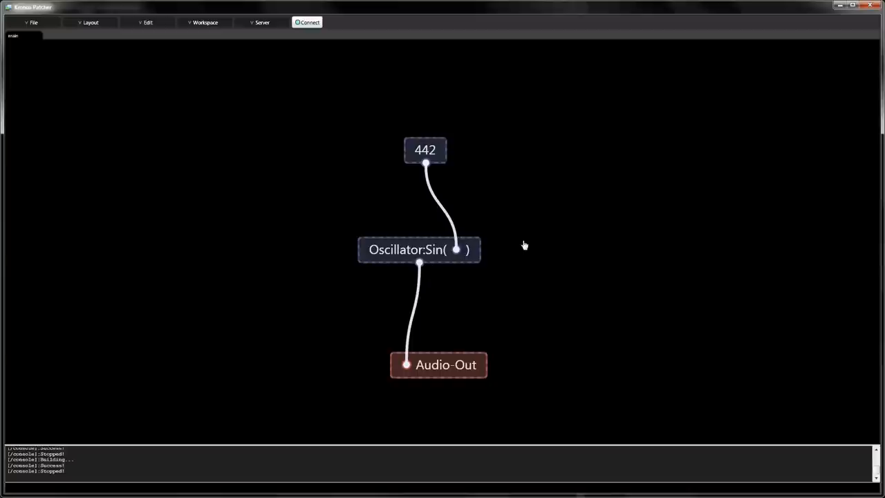
mouse_move(318, 153)
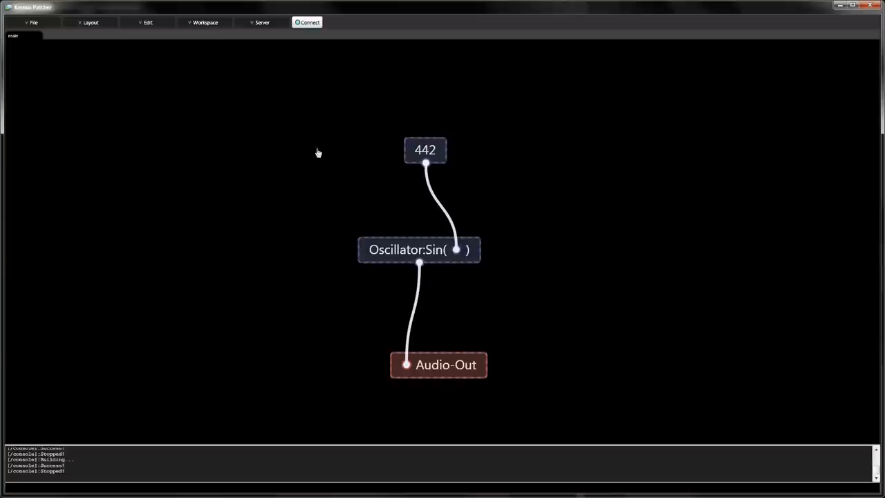
Build the sine-tone patch from the Workspace menu, then stop it.
click(205, 22)
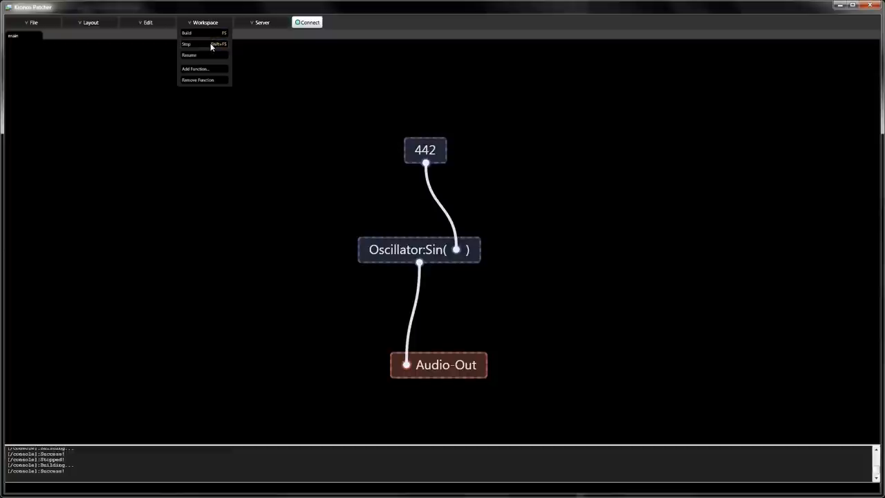
click(186, 43)
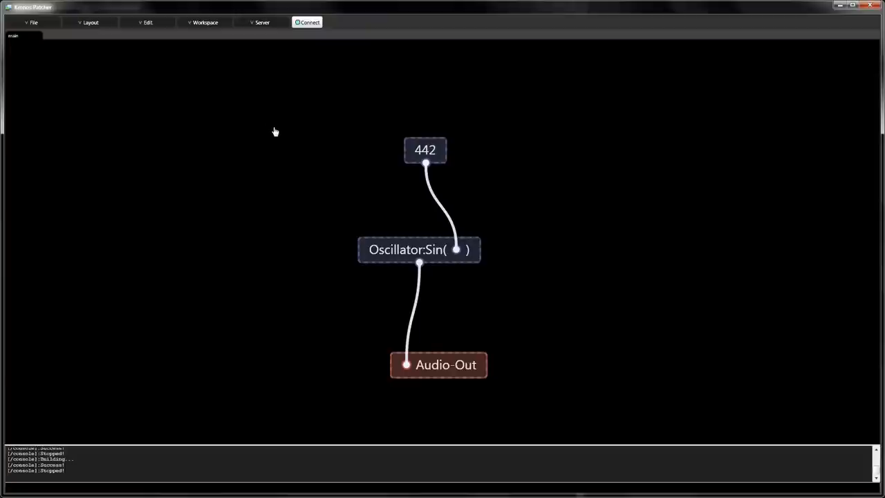
mouse_move(281, 152)
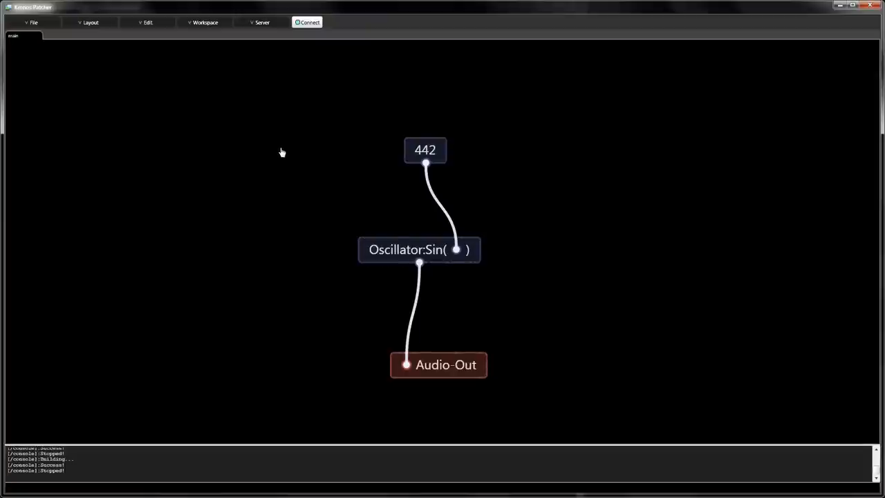
text(dia)
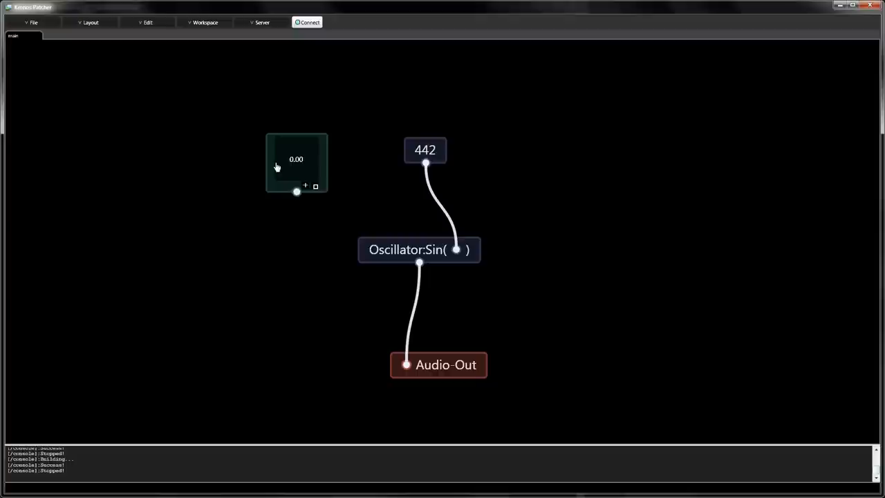
mouse_move(280, 167)
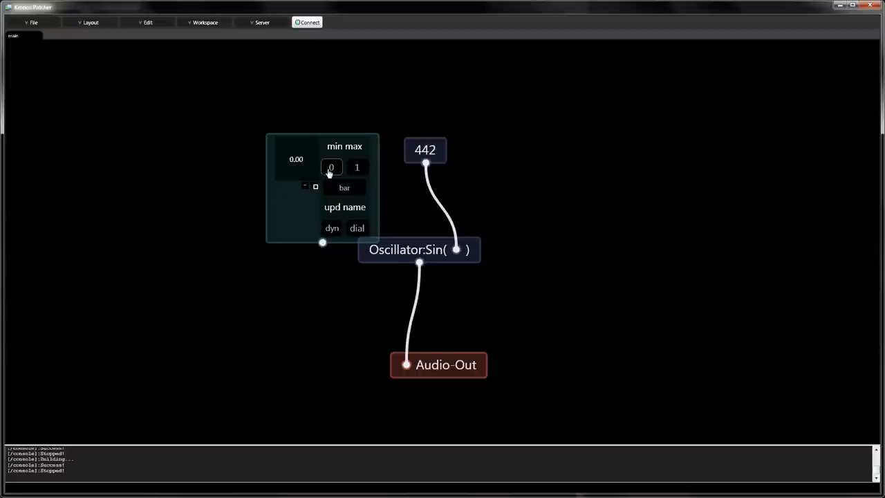
mouse_move(331, 175)
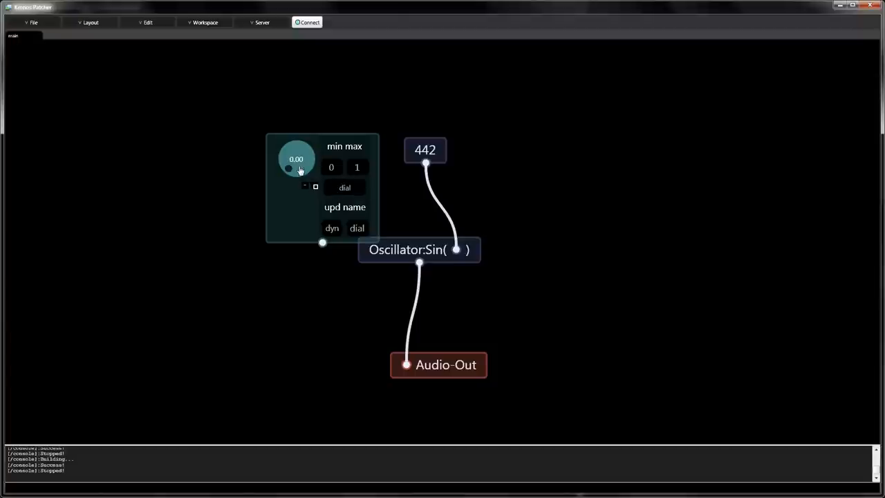
Drag-test the control, then set it to bar style with min 200 and max 600.
drag(289, 170, 299, 161)
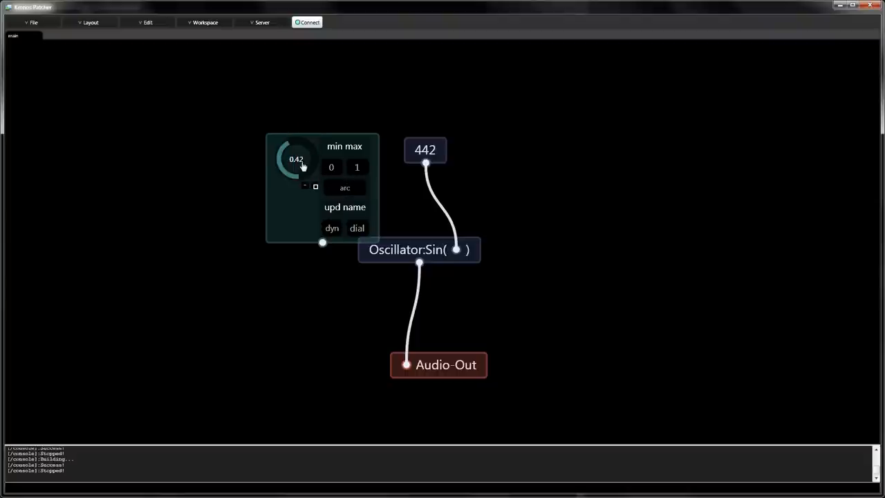
drag(296, 159, 307, 155)
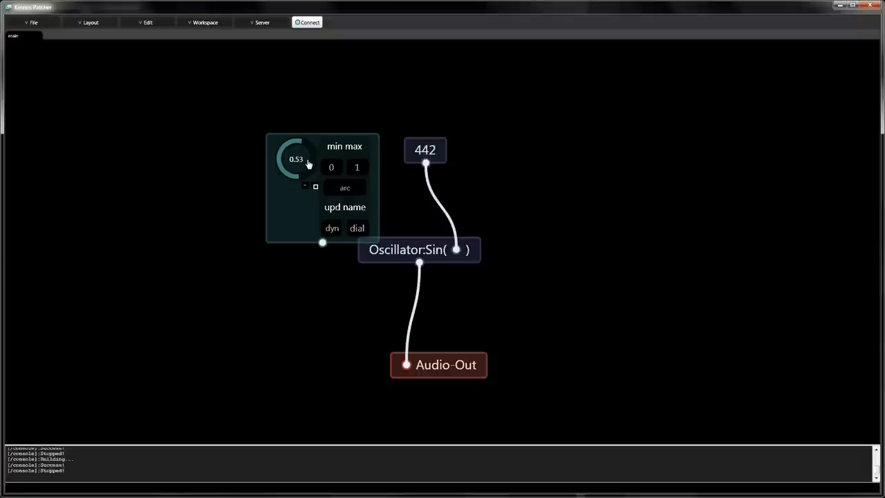
drag(308, 165, 296, 161)
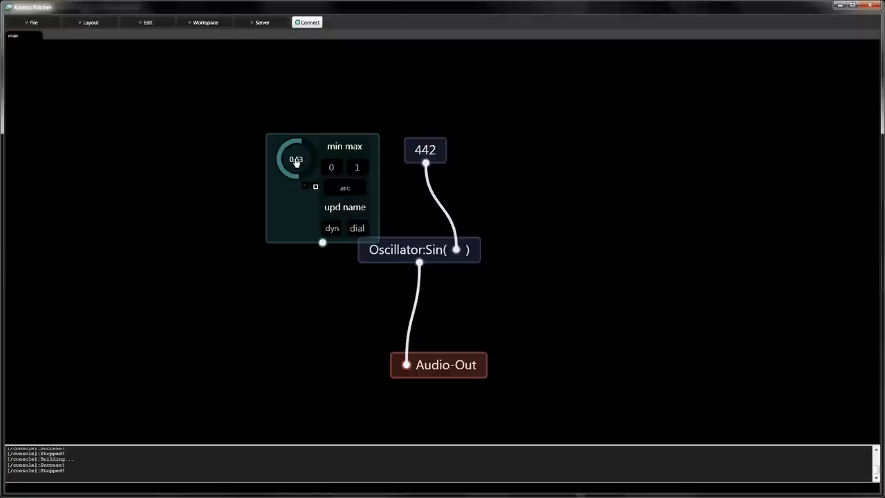
double_click(296, 159)
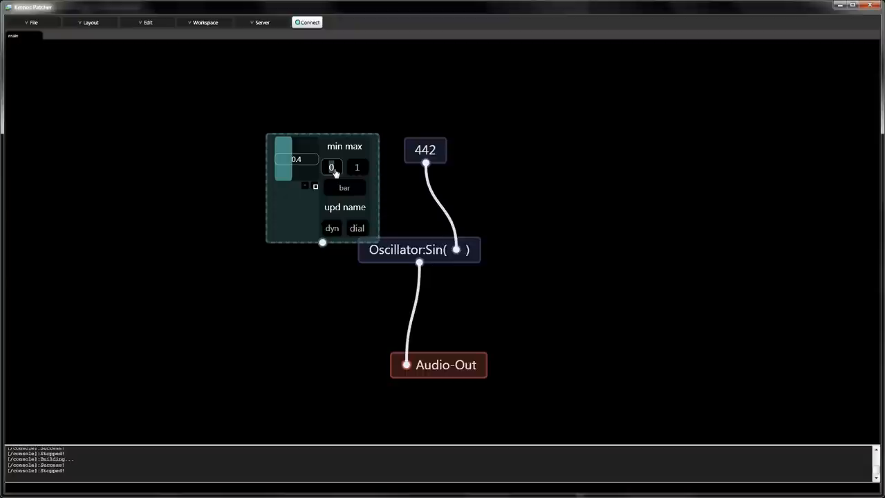
text(200)
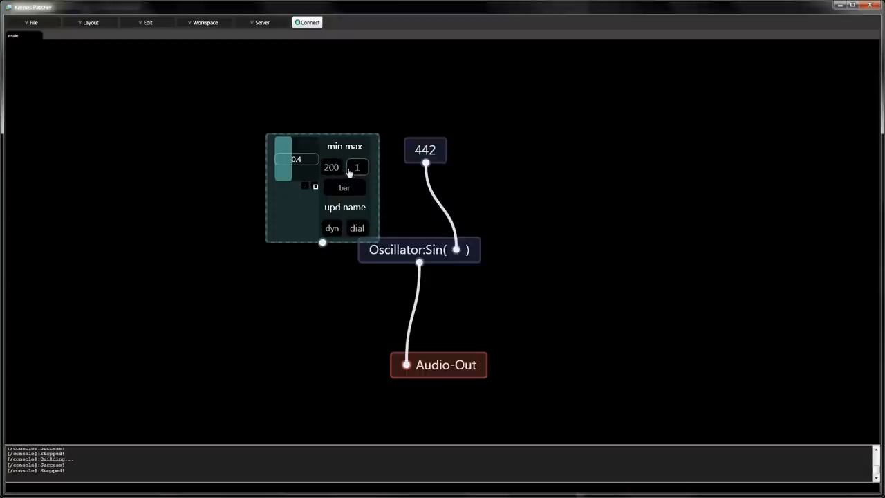
text(600)
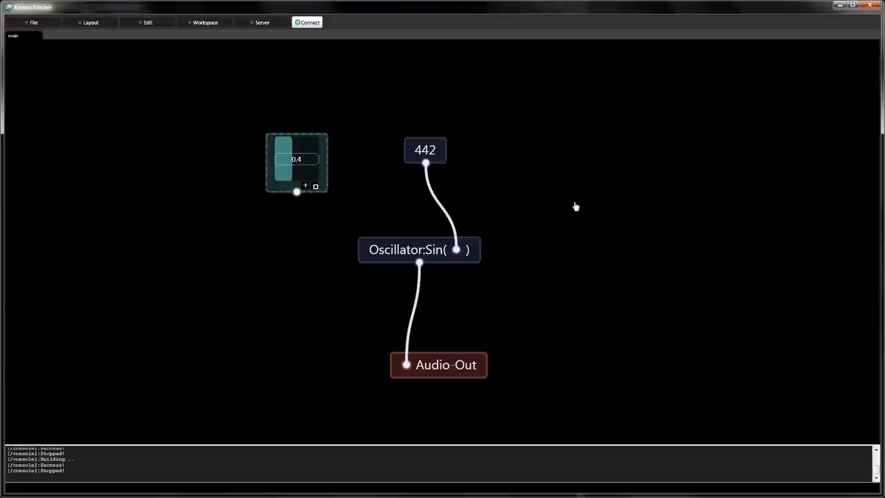
mouse_move(604, 203)
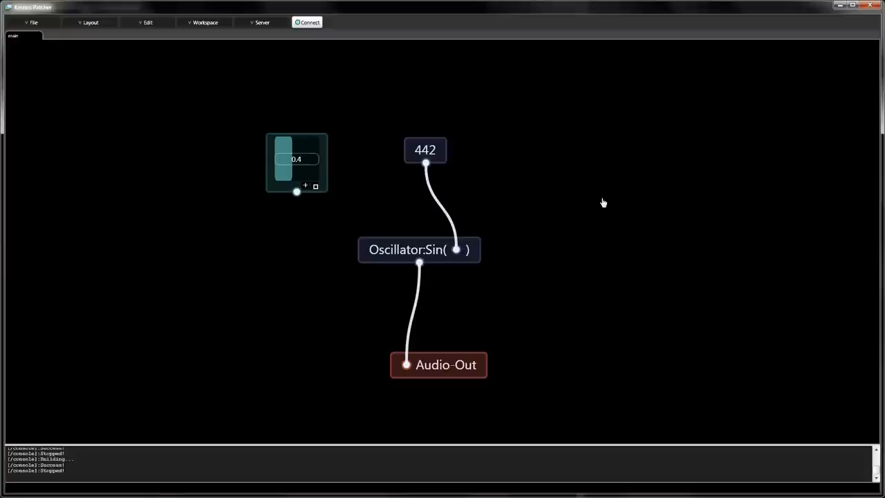
text(d)
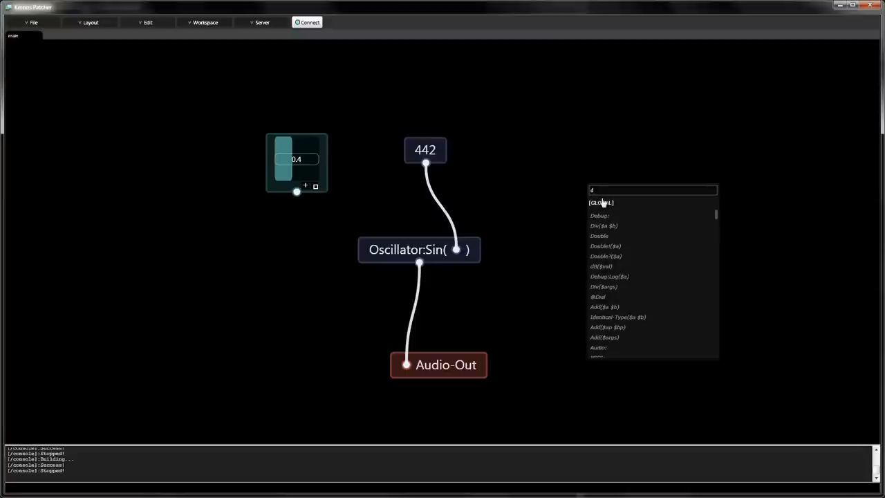
text(@Dial)
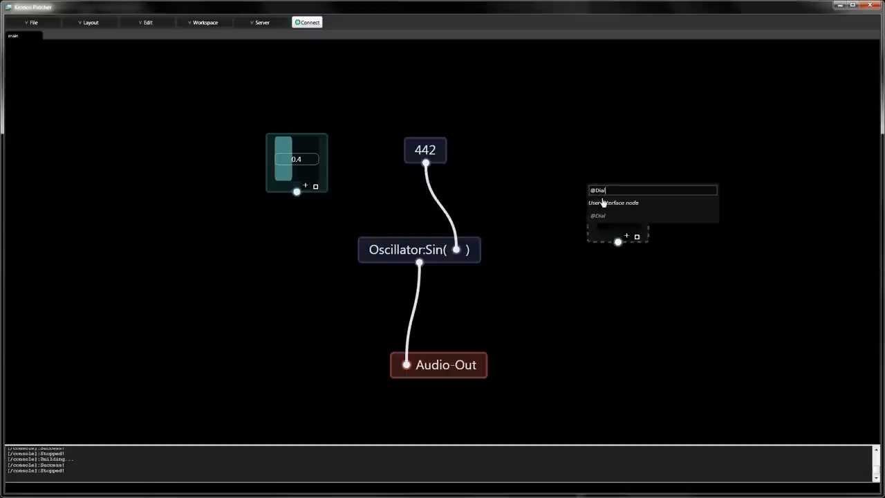
click(614, 216)
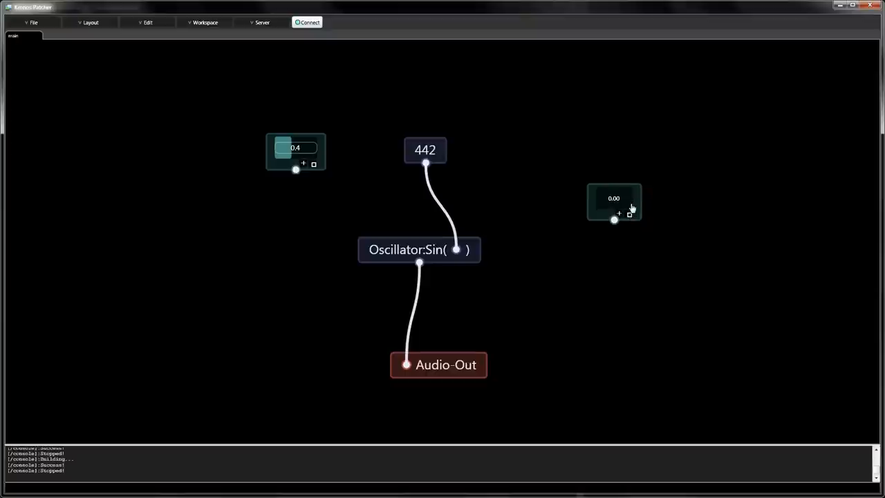
mouse_move(642, 312)
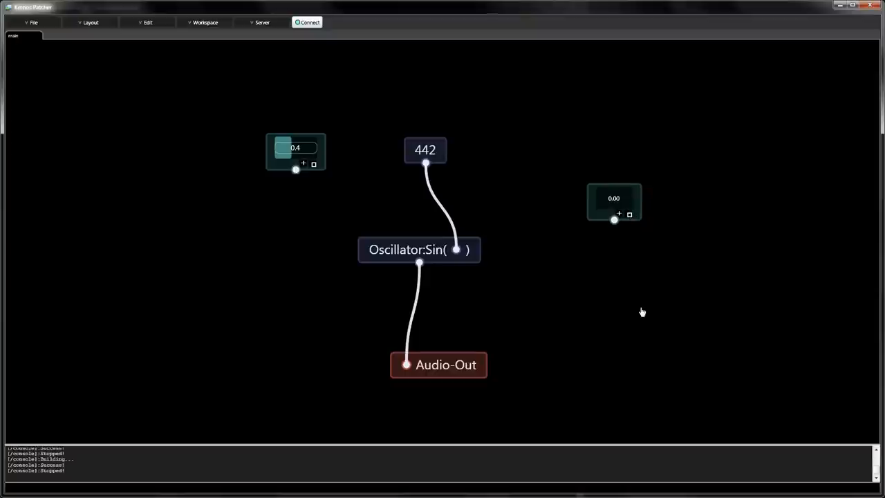
mouse_move(485, 239)
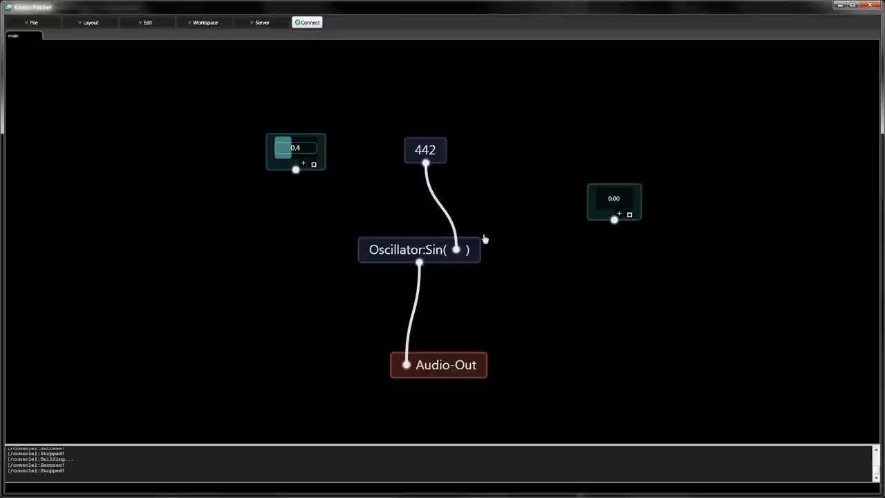
Drag the bar control into Oscillator:Sin's frequency slot, replacing 442.
drag(295, 152, 421, 239)
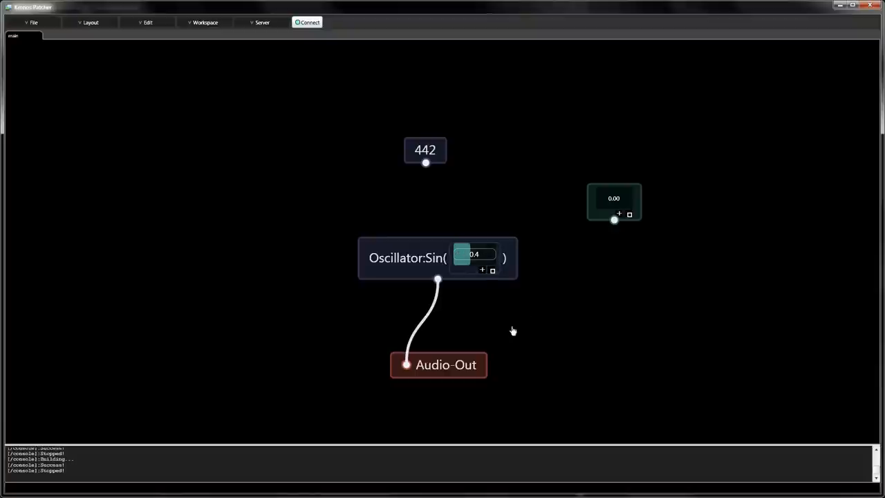
mouse_move(458, 325)
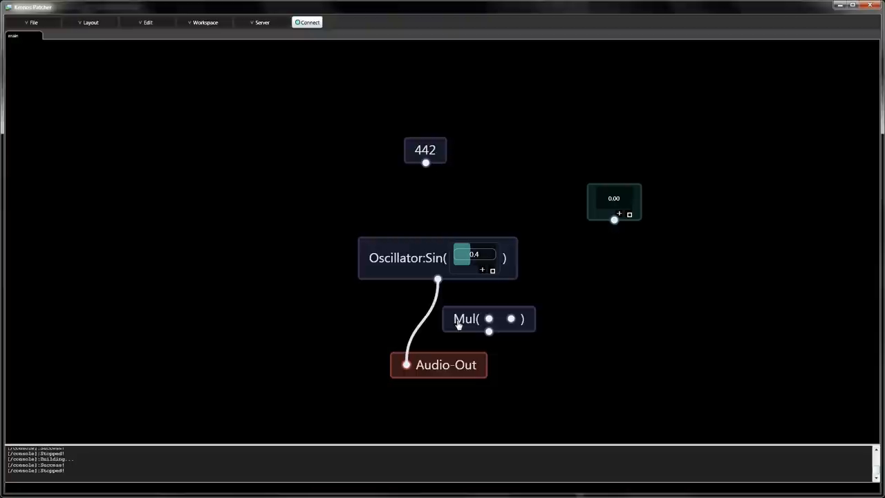
mouse_move(439, 282)
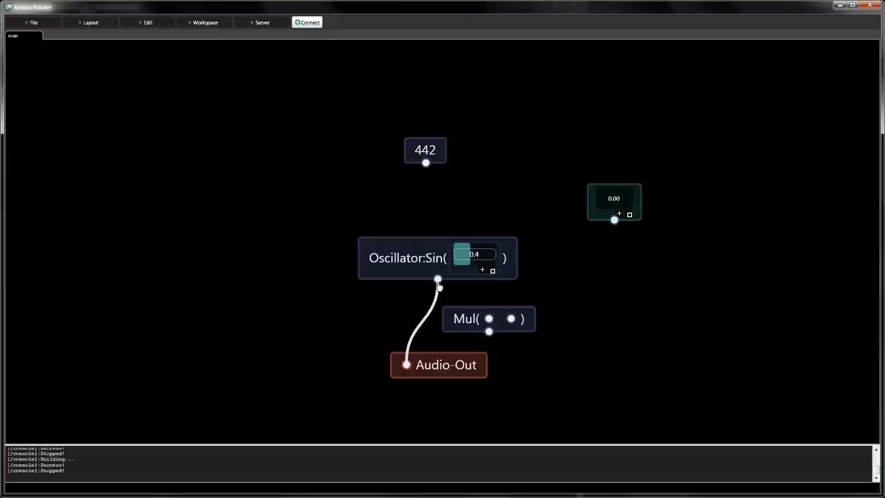